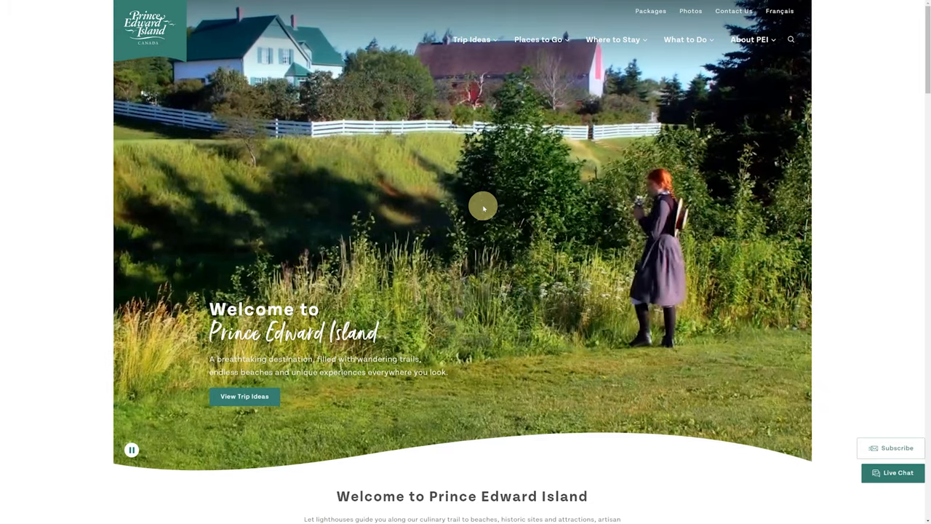
# Scroll the home page past Explore PEI, the map and Where to Stay down to Vacation Packages.
pyautogui.scroll(-3)
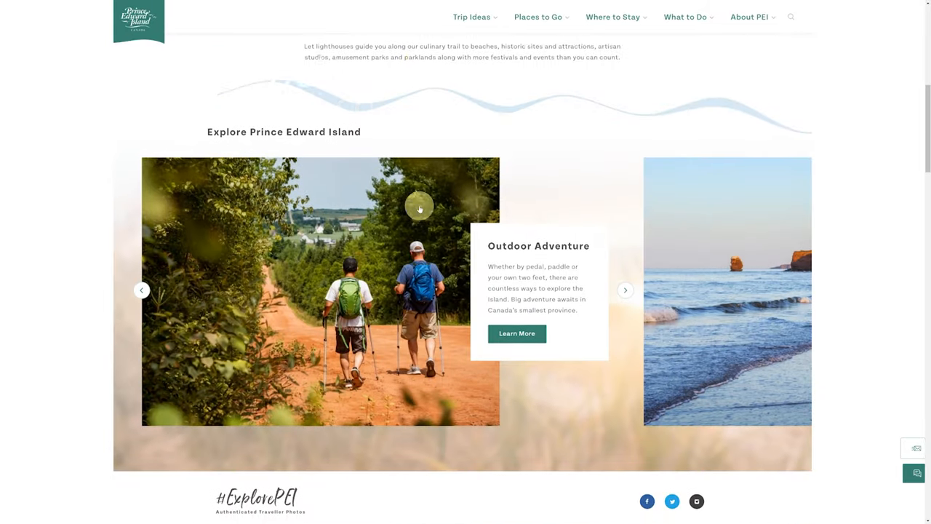
pyautogui.scroll(-3)
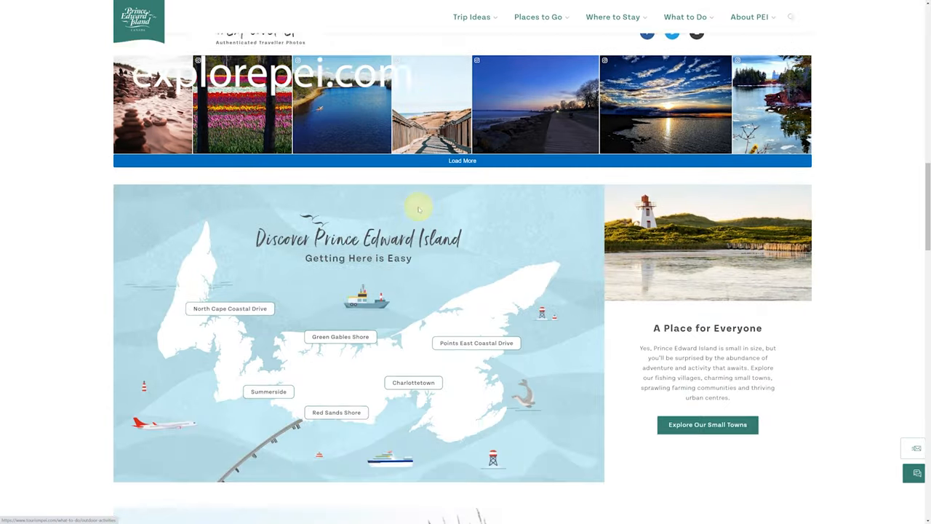
pyautogui.scroll(-3)
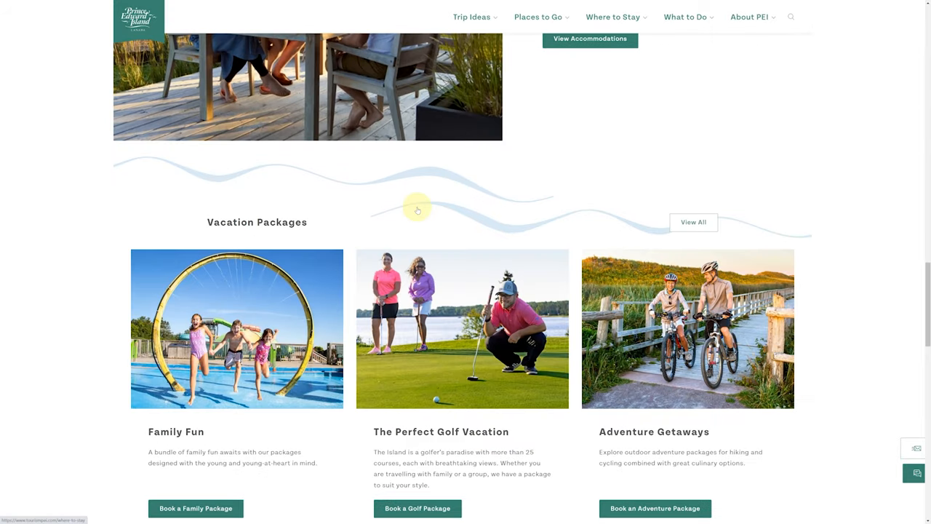
pyautogui.scroll(-3)
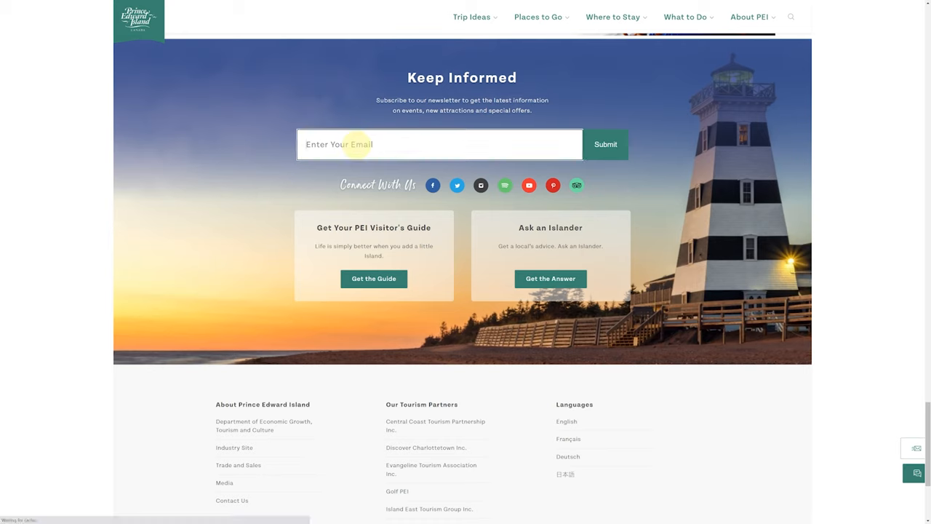
pyautogui.moveTo(584, 145)
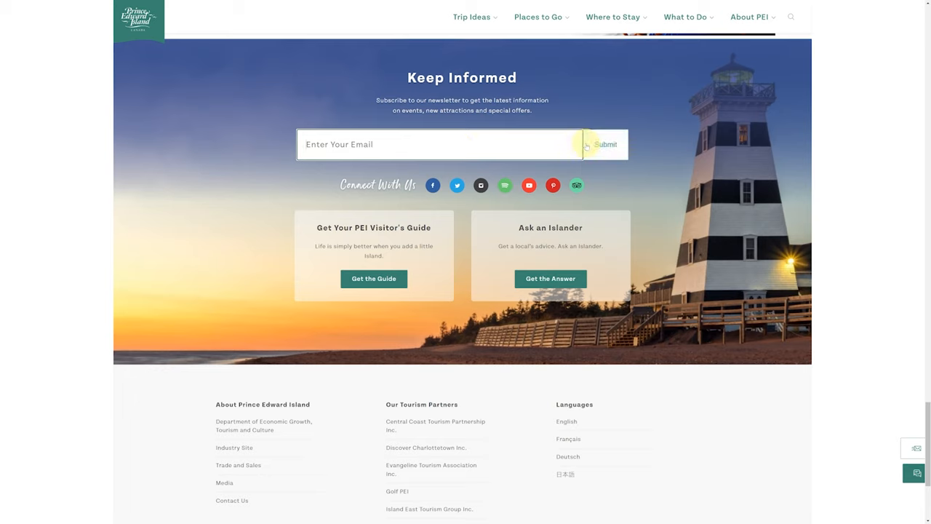
pyautogui.moveTo(374, 279)
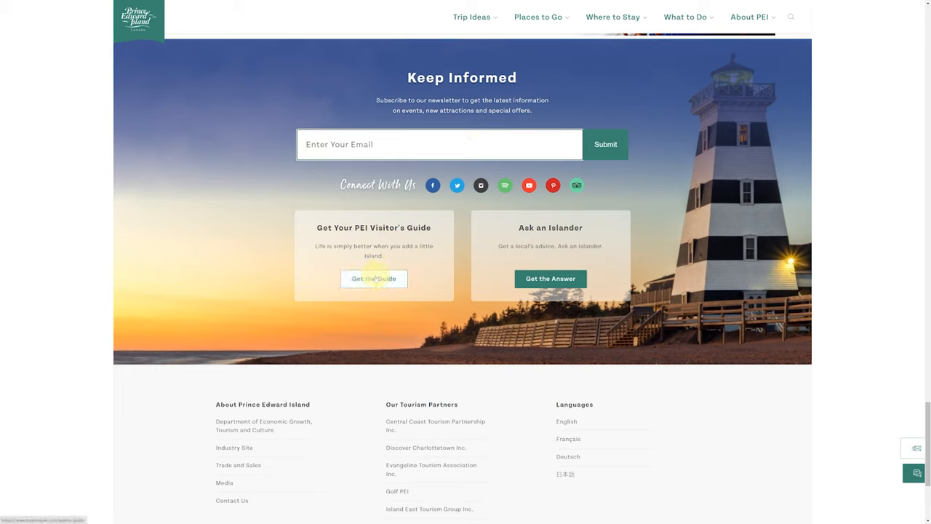
# Go to the Visitor's Guide download page via Get the Guide and browse it down to the footer.
pyautogui.click(374, 278)
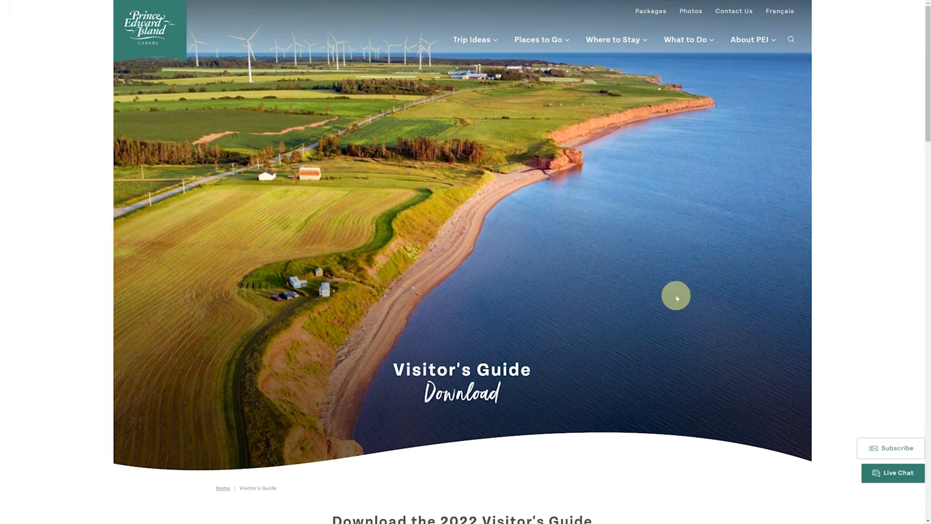
pyautogui.scroll(-3)
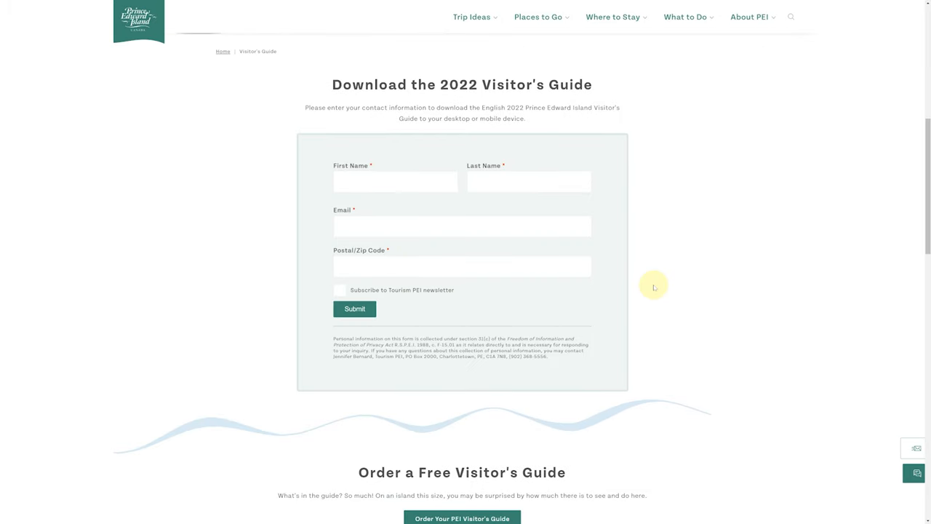
pyautogui.moveTo(154, 261)
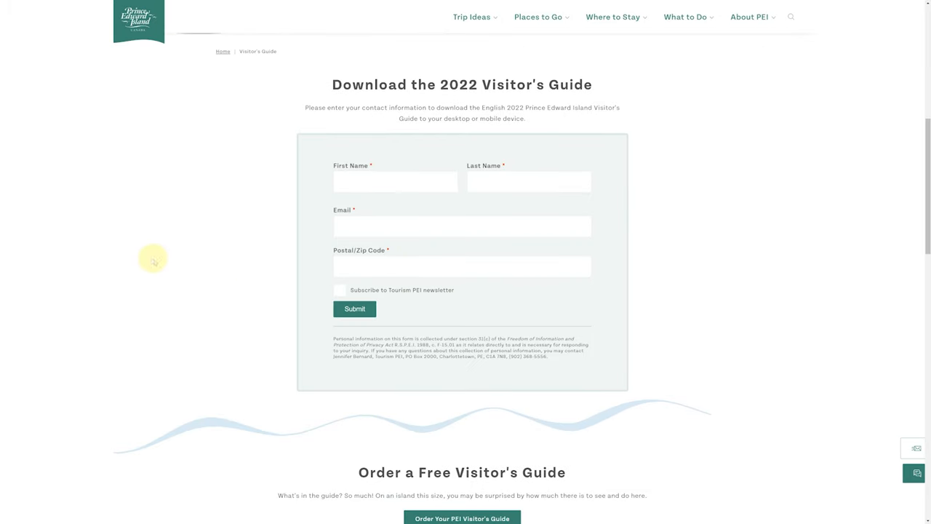
pyautogui.scroll(-3)
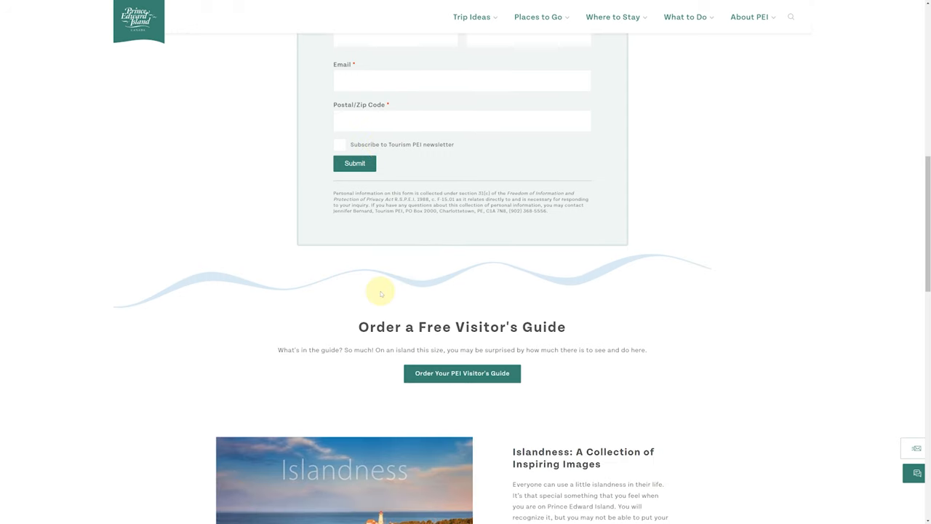
pyautogui.scroll(-3)
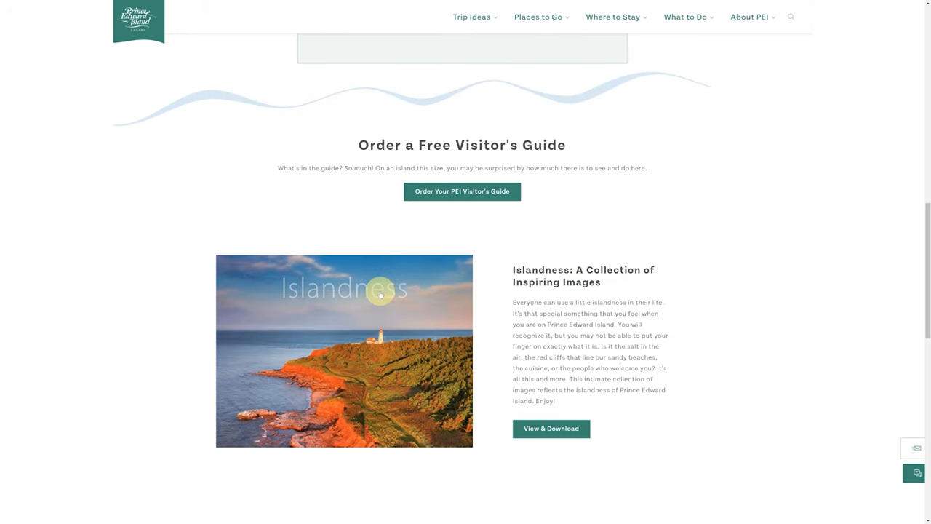
pyautogui.scroll(-3)
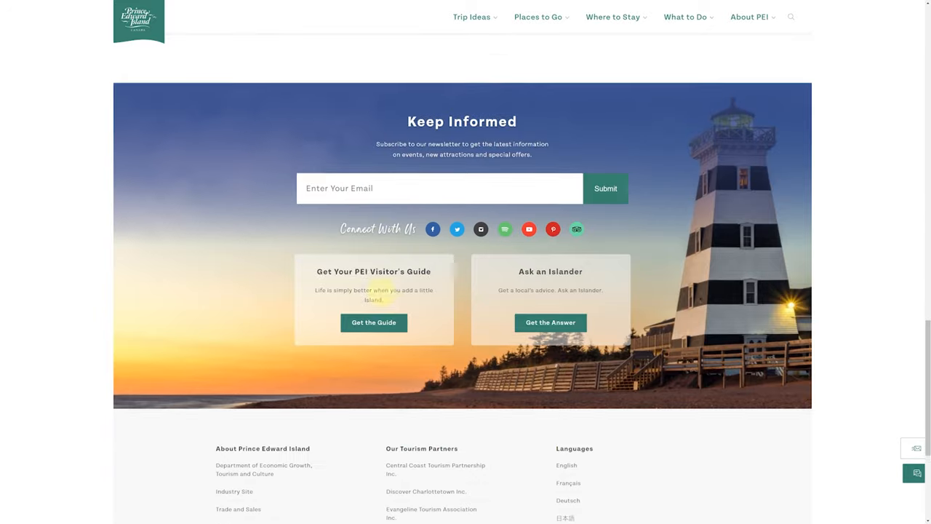
# Return to the download form and bring the Order a Free Visitor's Guide section into view.
pyautogui.click(374, 322)
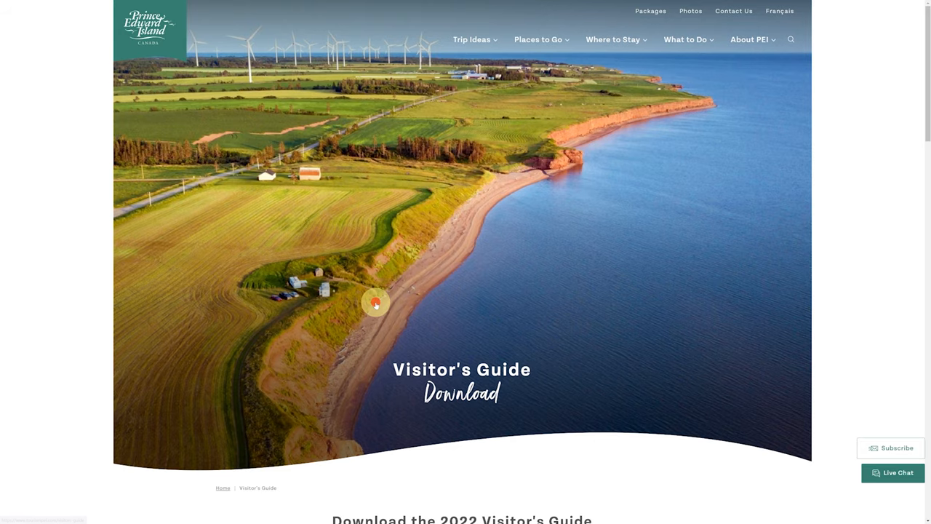
pyautogui.scroll(-3)
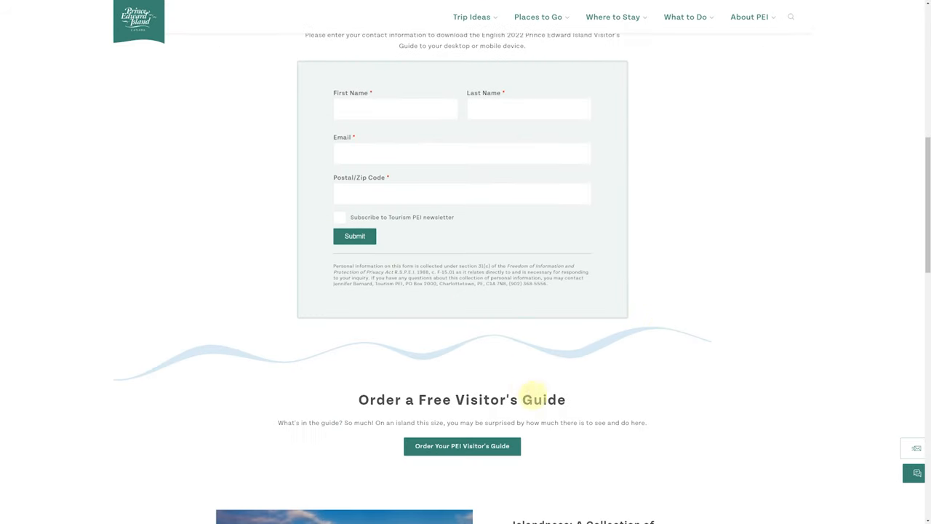
# Open the free Visitor's Guide order form and expand the Publication choice 1 dropdown.
pyautogui.click(462, 446)
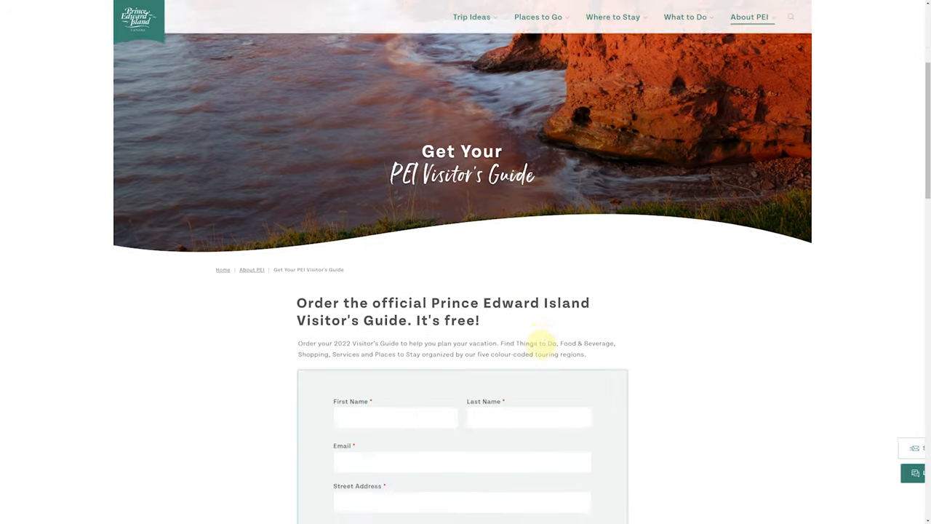
pyautogui.scroll(-3)
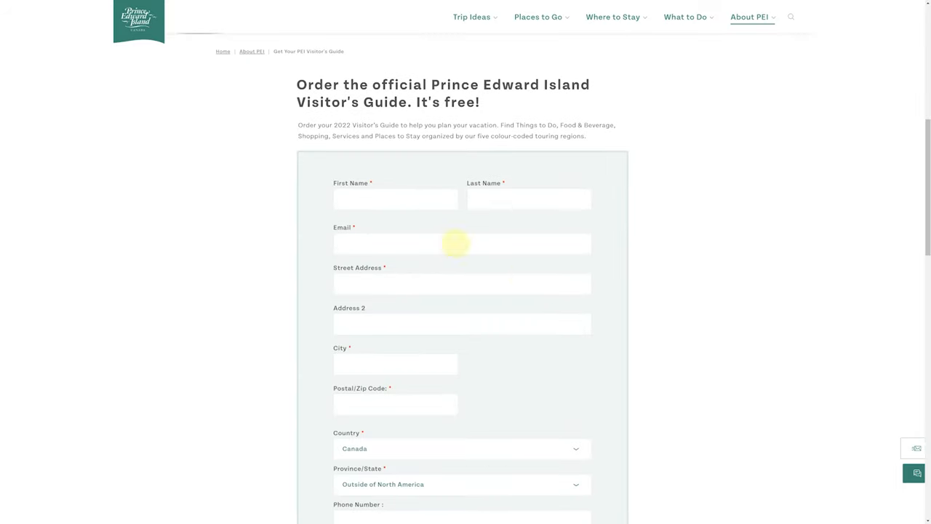
pyautogui.scroll(-3)
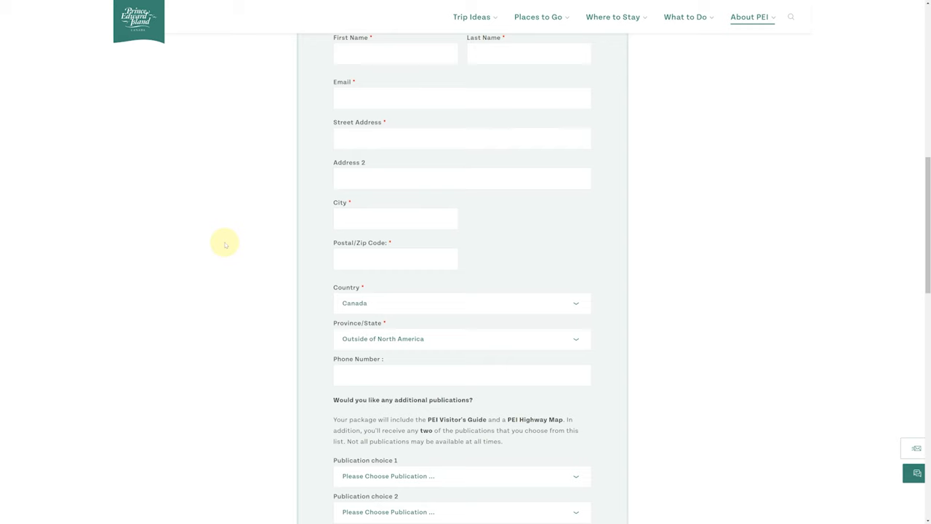
pyautogui.click(461, 366)
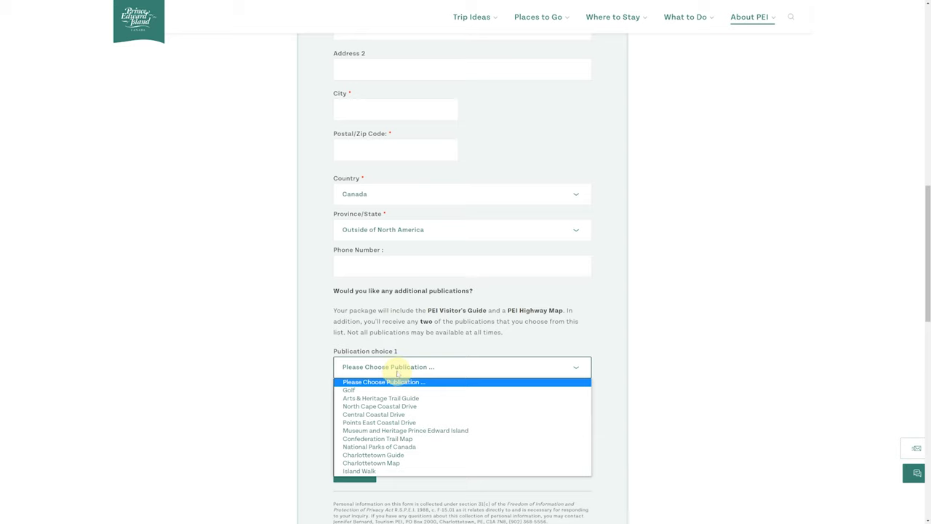
pyautogui.moveTo(374, 414)
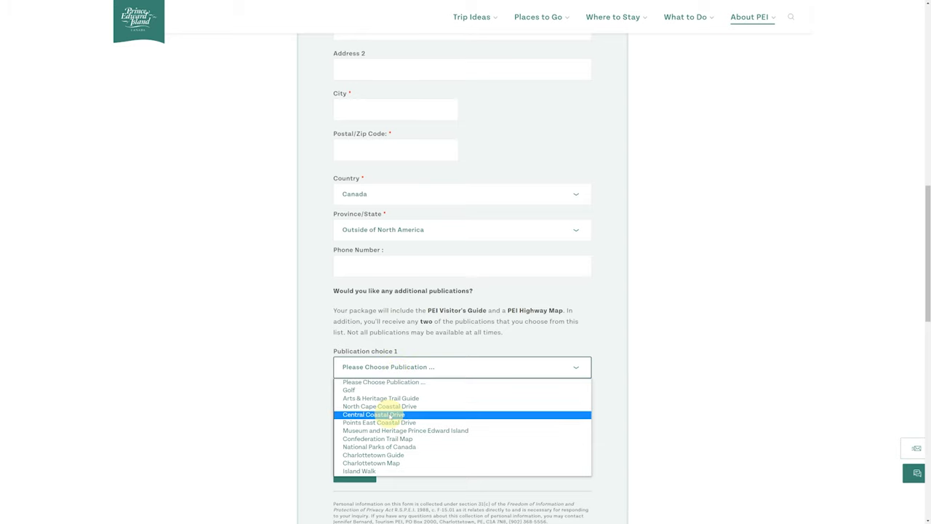
pyautogui.moveTo(376, 438)
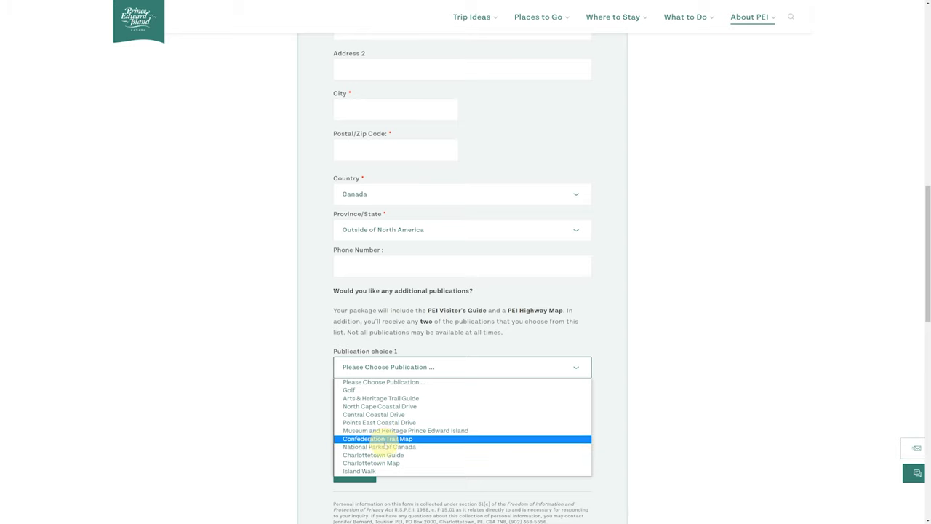
pyautogui.moveTo(379, 448)
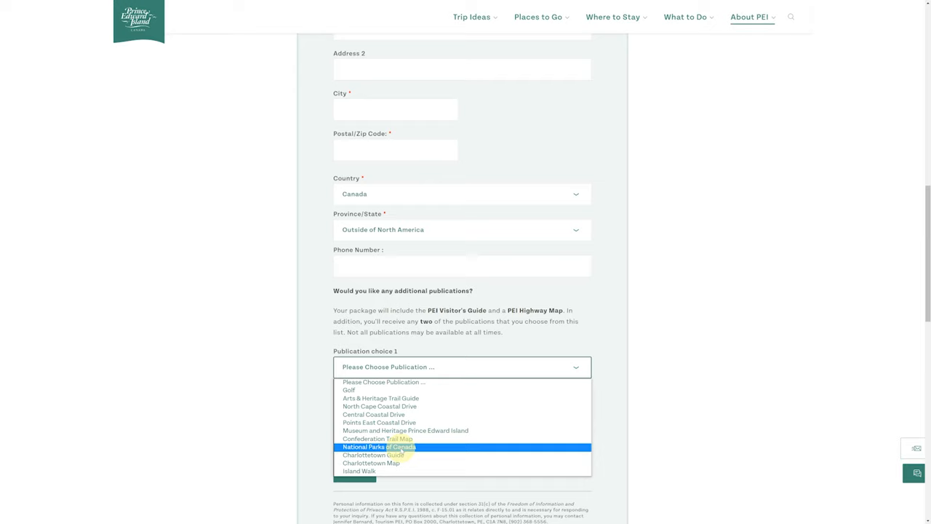